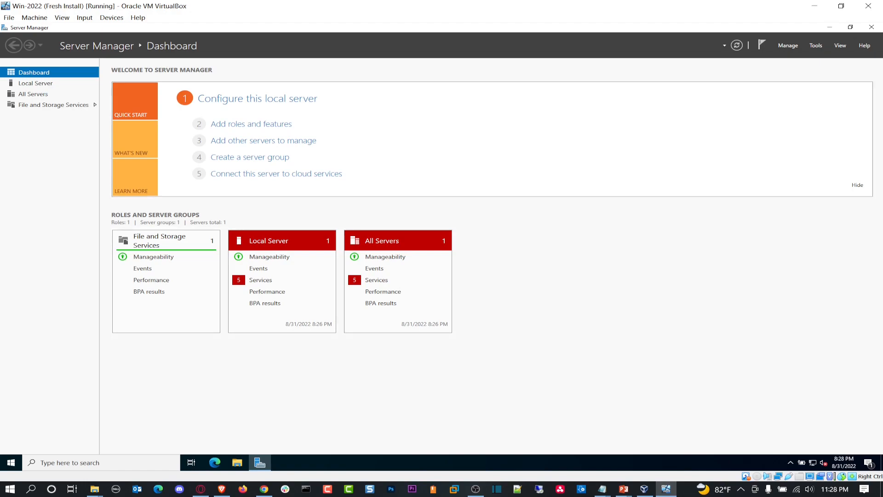
# Step: Switch the Windows Server 2022 VM to VirtualBox full-screen mode
pyautogui.click(61, 17)
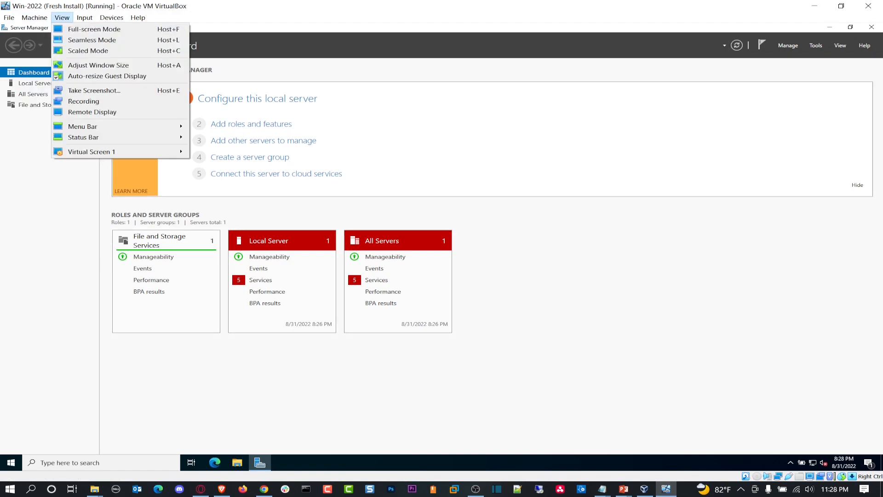
pyautogui.click(93, 29)
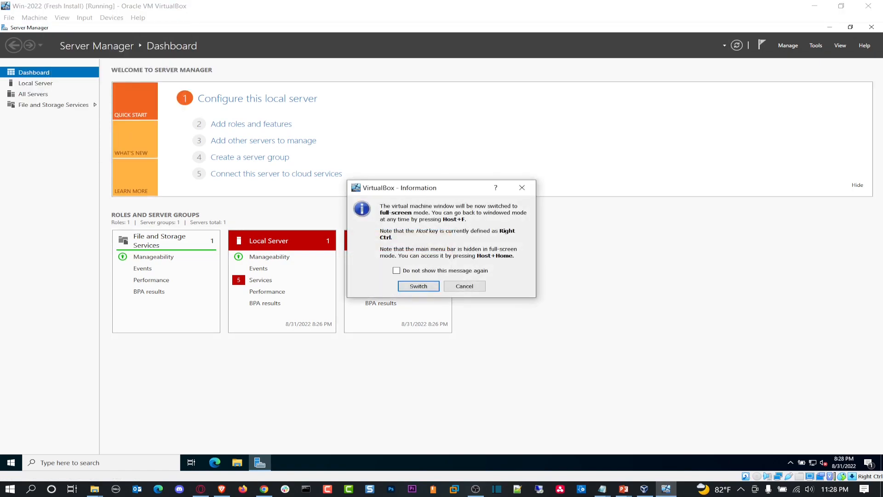
pyautogui.click(418, 286)
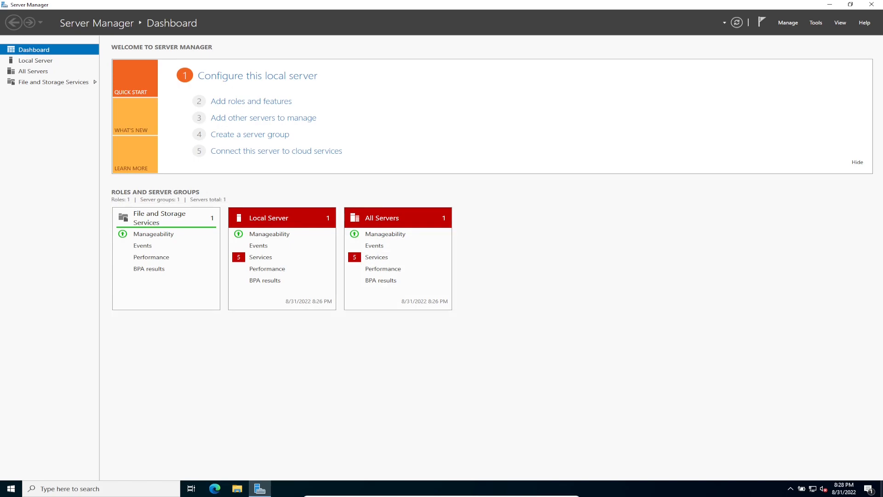
pyautogui.click(259, 488)
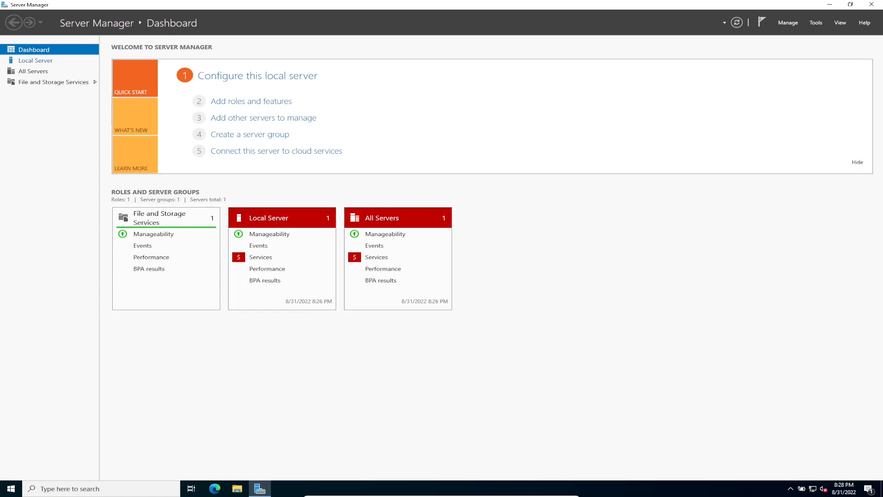
# Step: Show Local Server, run 'Check for updates' from Start search, then minimize Settings
pyautogui.click(36, 60)
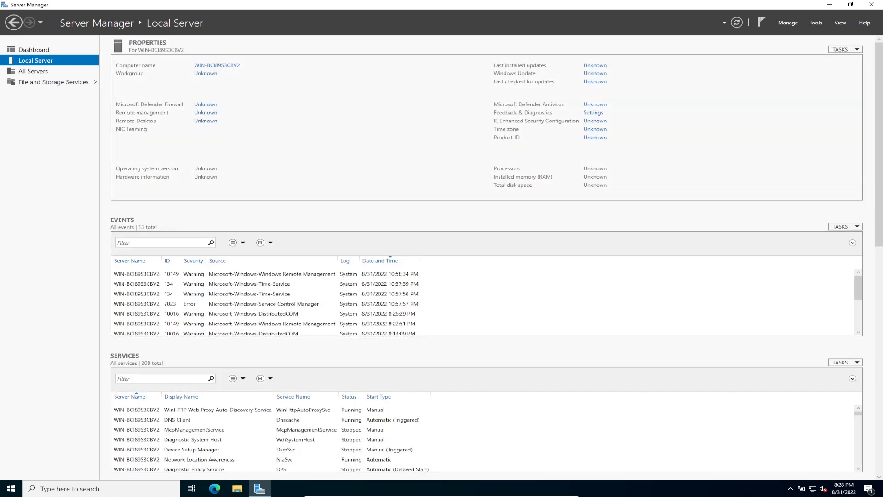
pyautogui.click(10, 489)
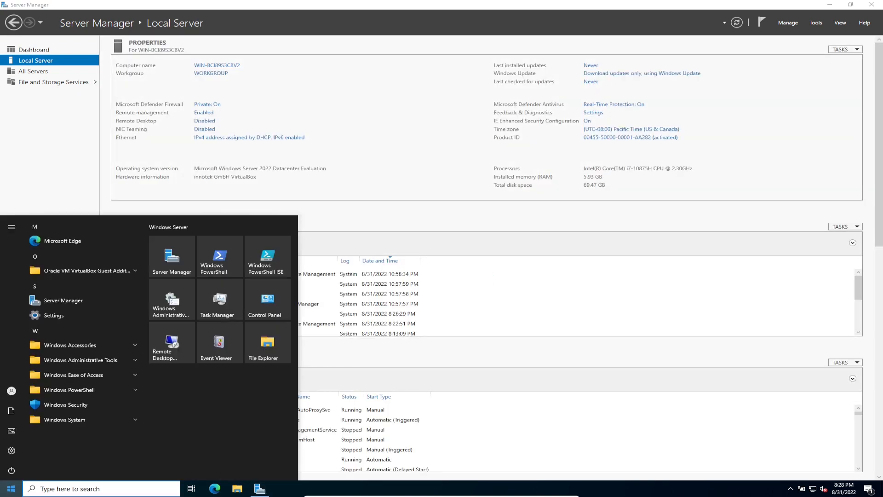
pyautogui.write('windows')
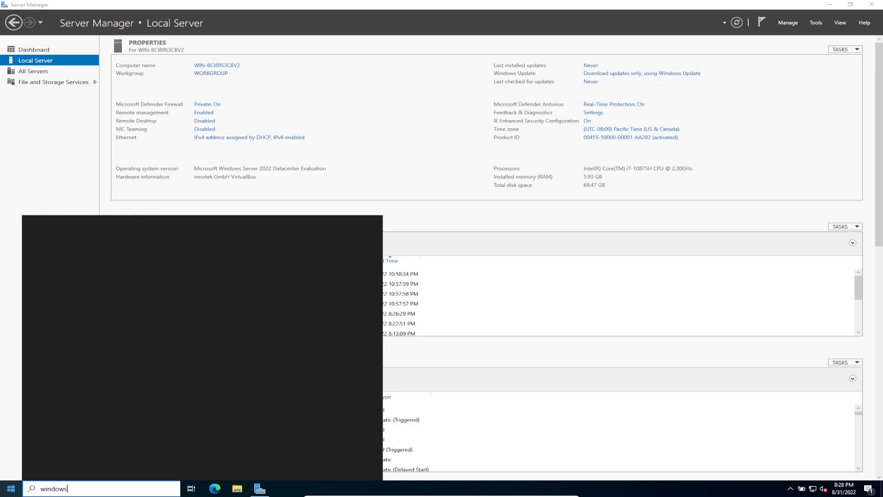
pyautogui.write('PowerShell')
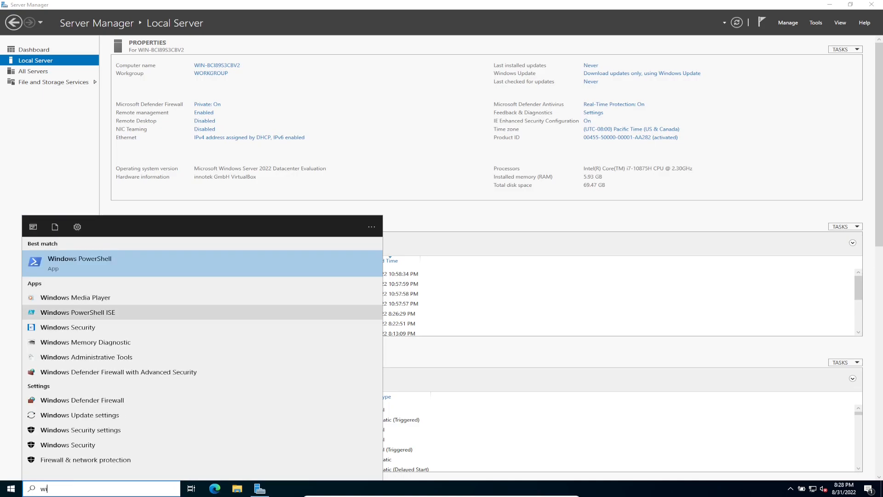
pyautogui.write('check for updates')
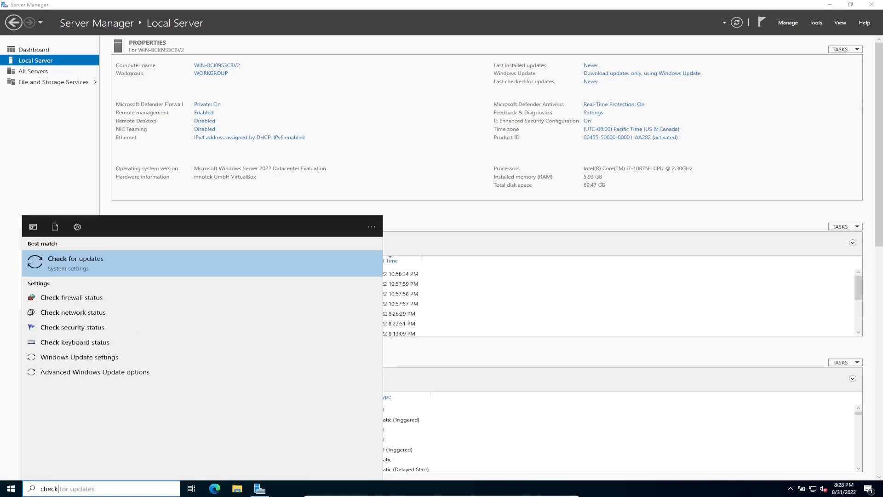
pyautogui.click(74, 258)
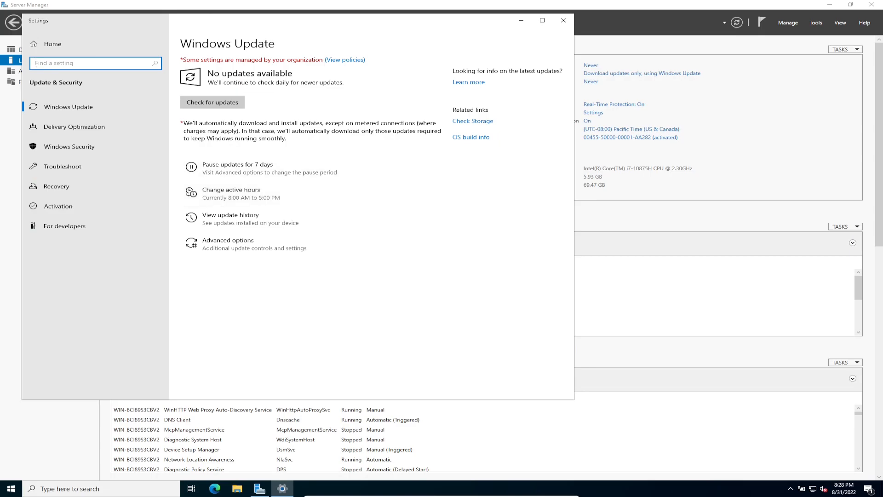
pyautogui.click(212, 102)
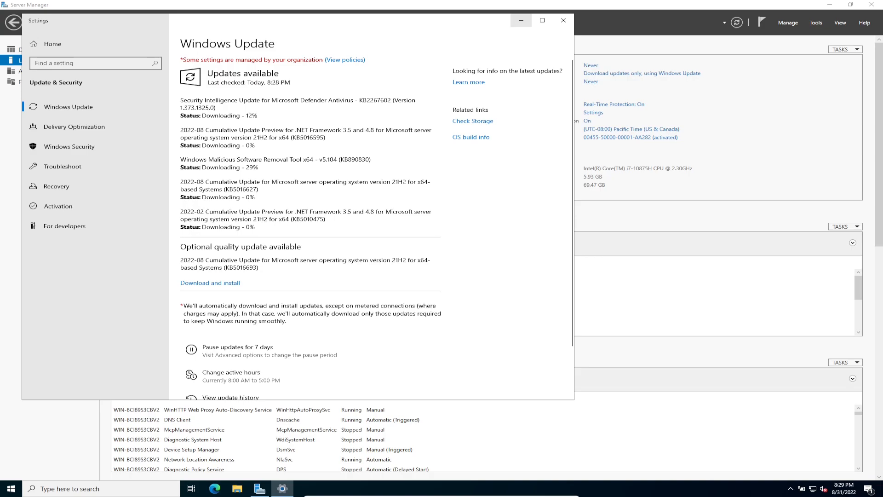
pyautogui.click(562, 20)
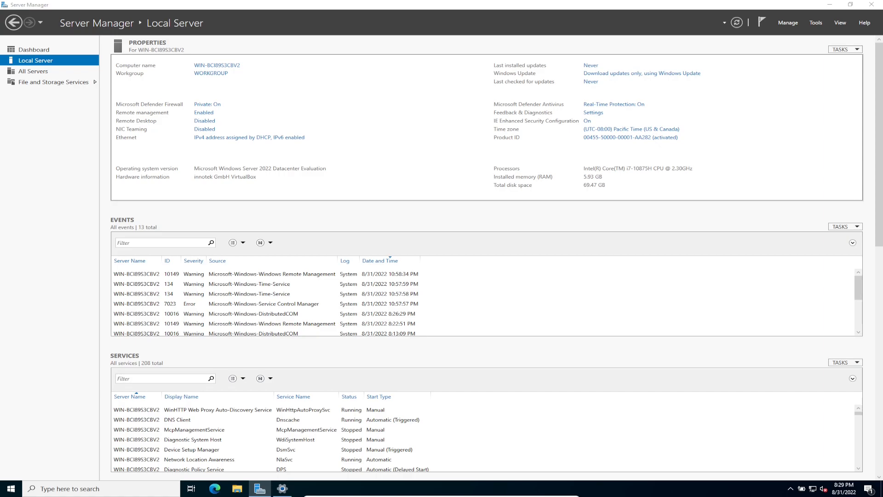
# Step: Set the time zone to (UTC-05:00) Eastern Time (US & Canada)
pyautogui.click(632, 128)
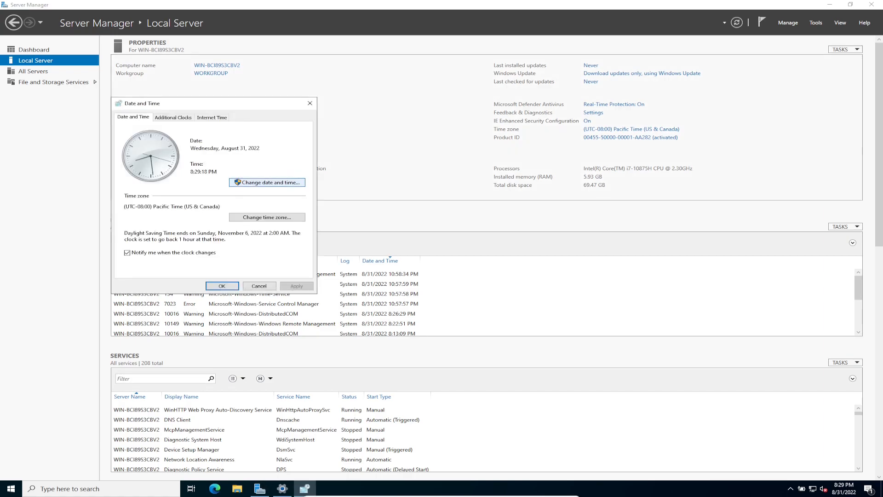
pyautogui.click(266, 182)
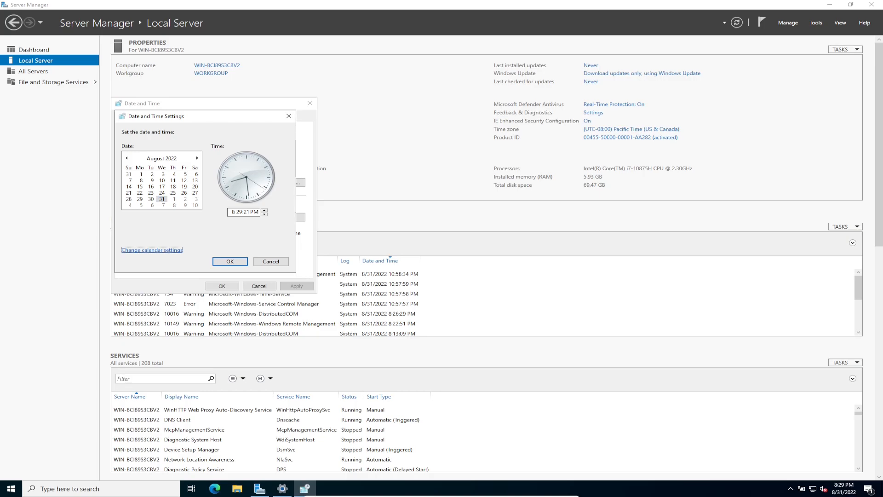
pyautogui.click(151, 249)
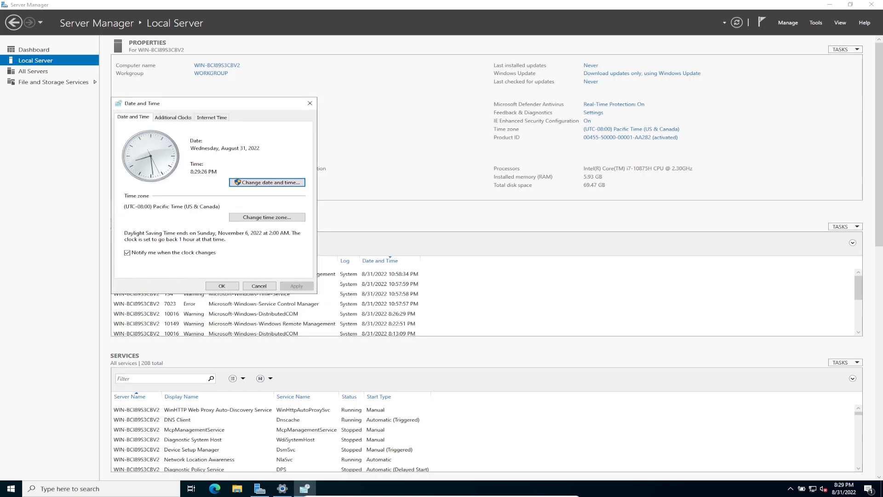
pyautogui.click(266, 217)
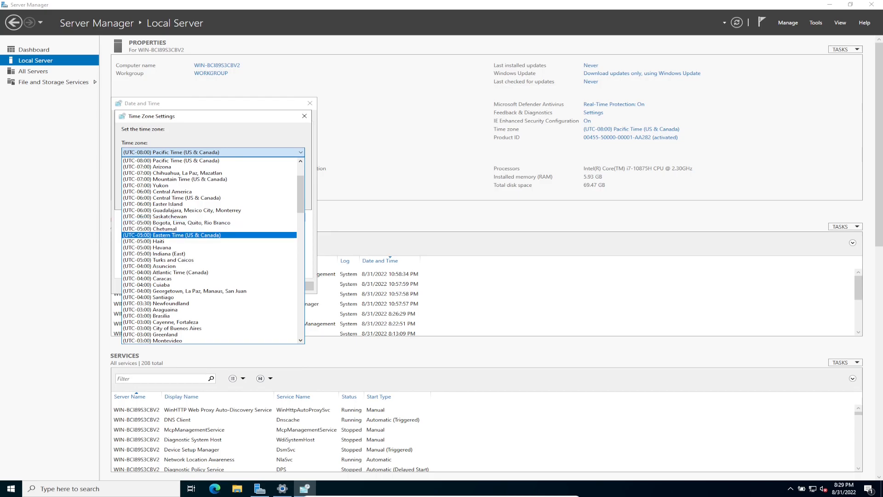
pyautogui.click(171, 235)
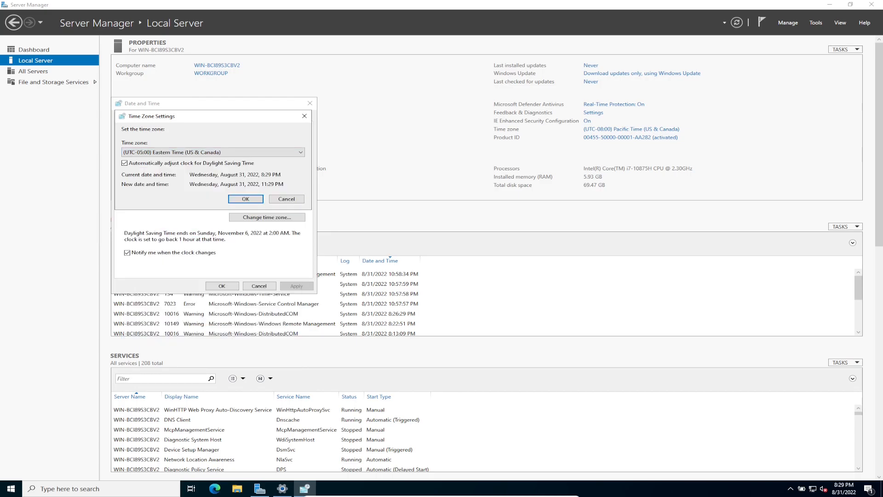
pyautogui.click(245, 198)
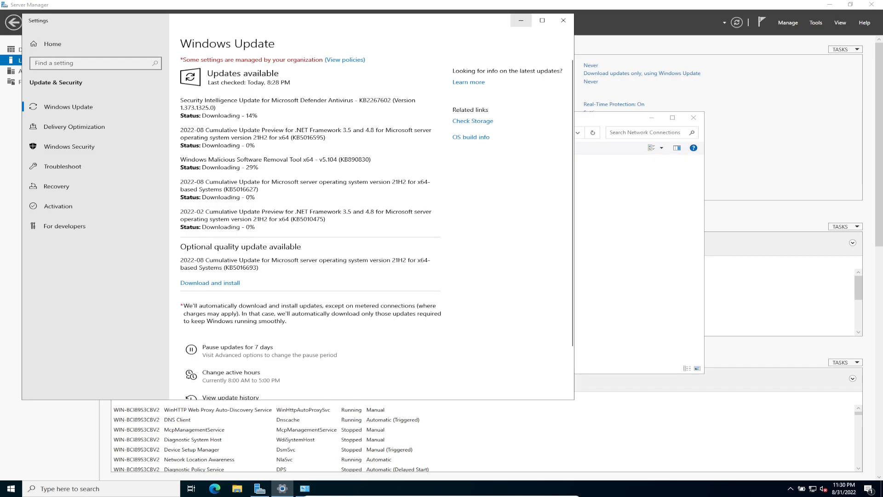
# Step: Show Network Connections in Details view and open the Ethernet adapter's IPv4 properties
pyautogui.click(561, 20)
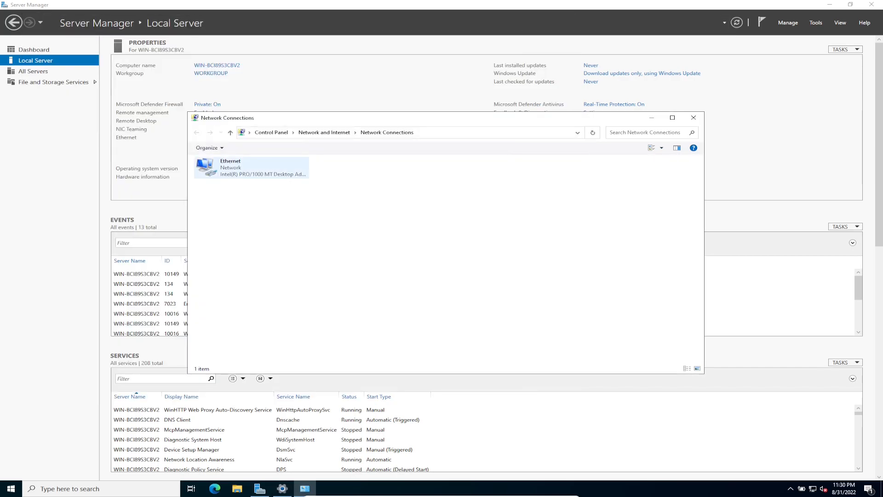
pyautogui.rightClick(309, 225)
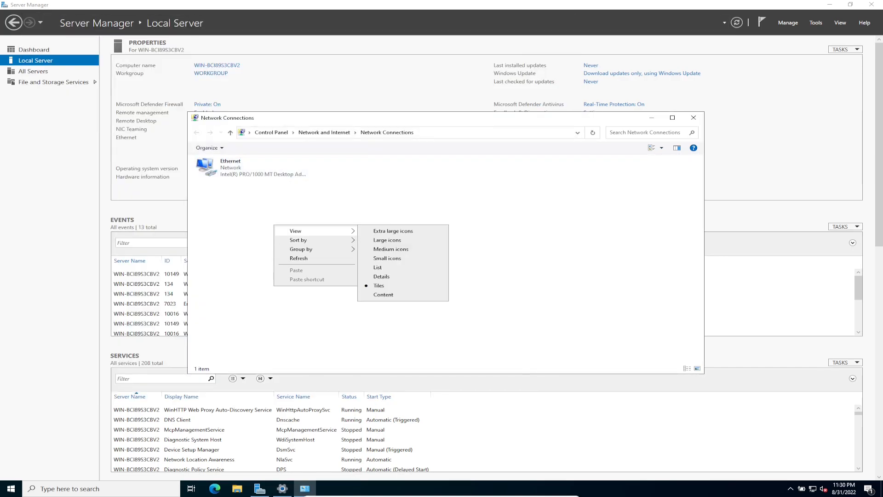
pyautogui.click(381, 276)
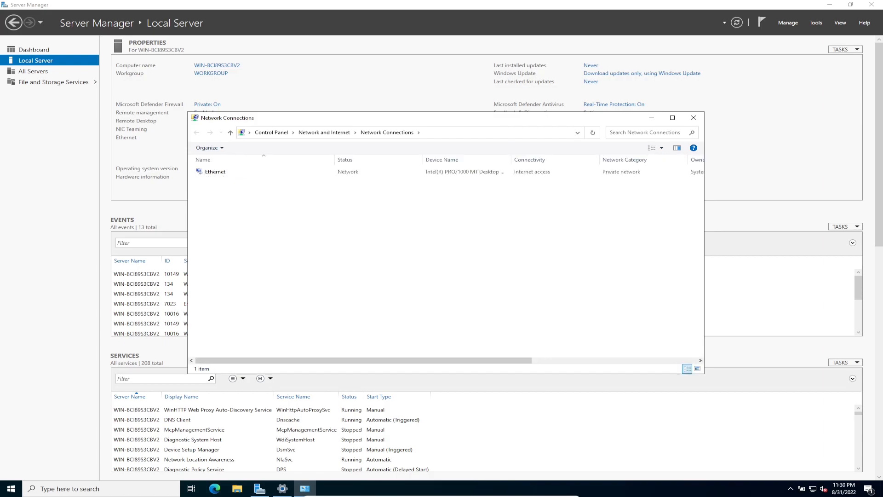
pyautogui.click(215, 171)
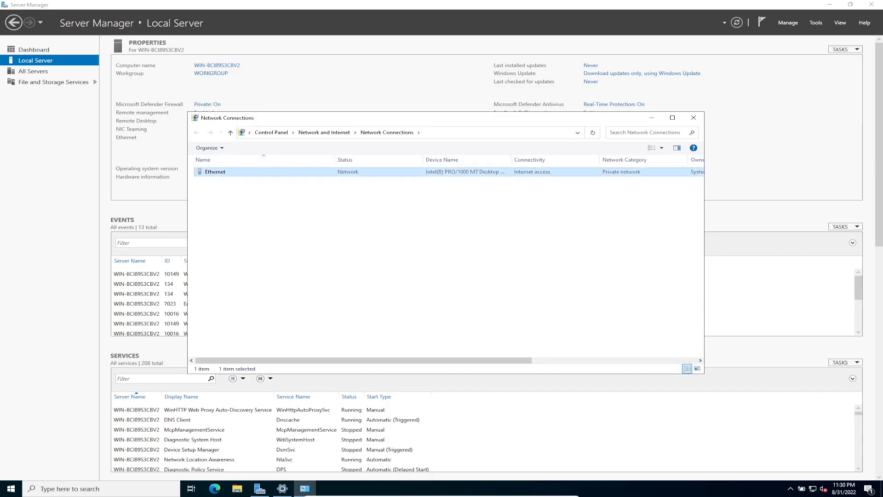
pyautogui.doubleClick(215, 171)
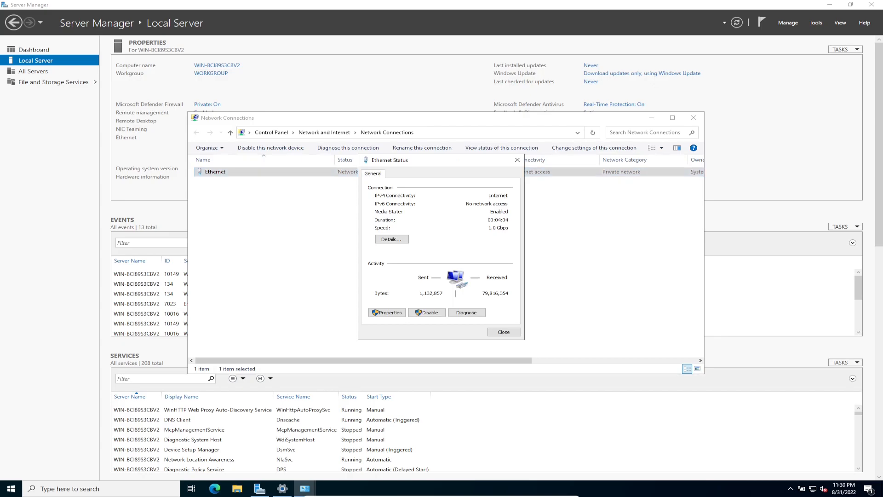
pyautogui.click(386, 312)
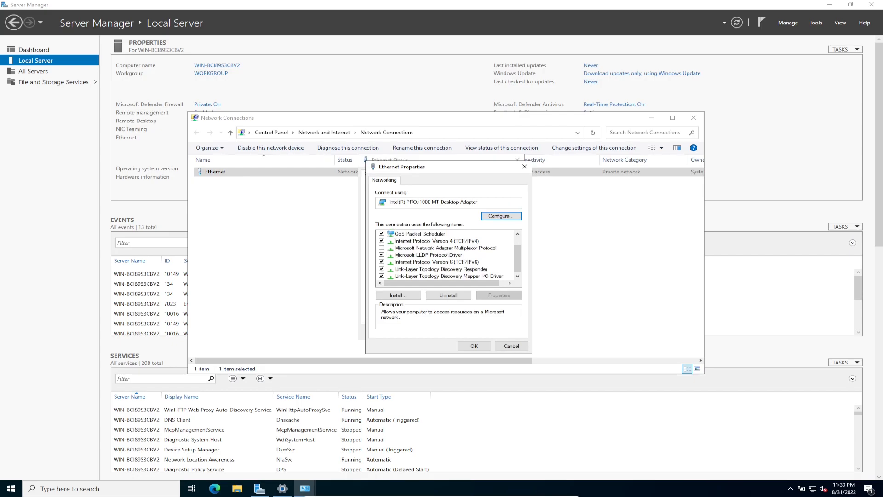
pyautogui.click(437, 262)
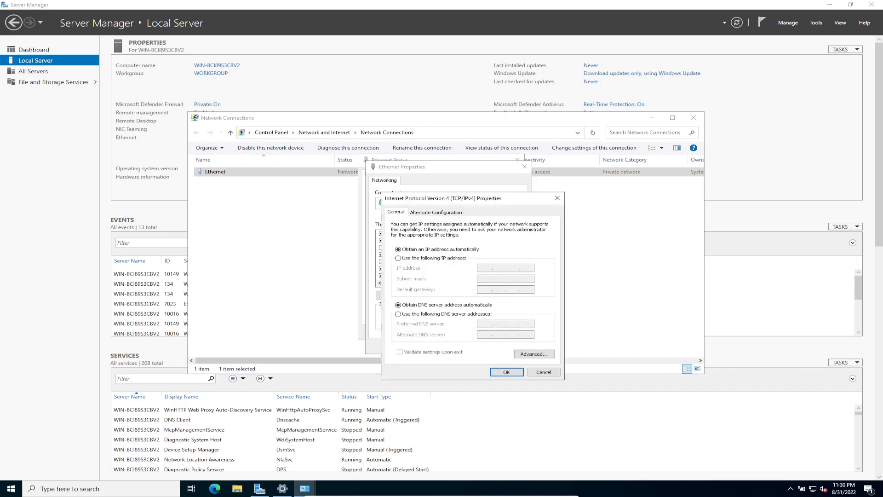
# Step: Enter static IP 192.168.199.100, mask 255.255.255.0 and gateway 192.168.199.1
pyautogui.click(399, 258)
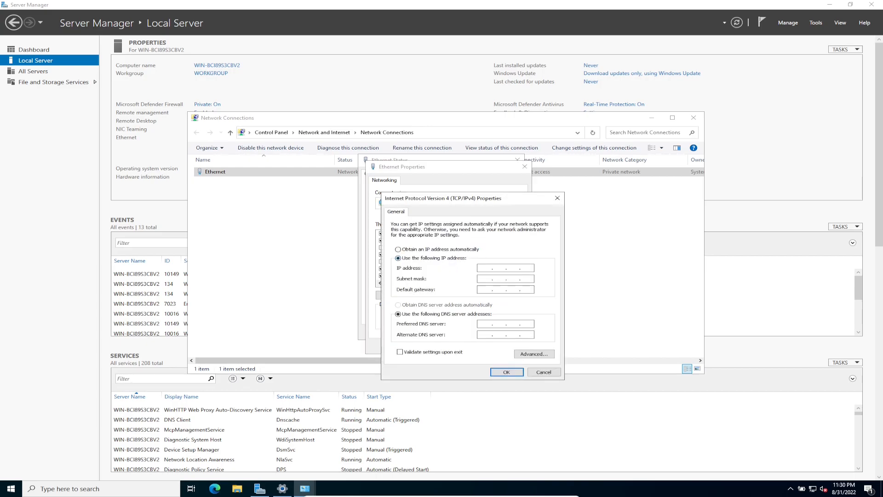
pyautogui.click(504, 268)
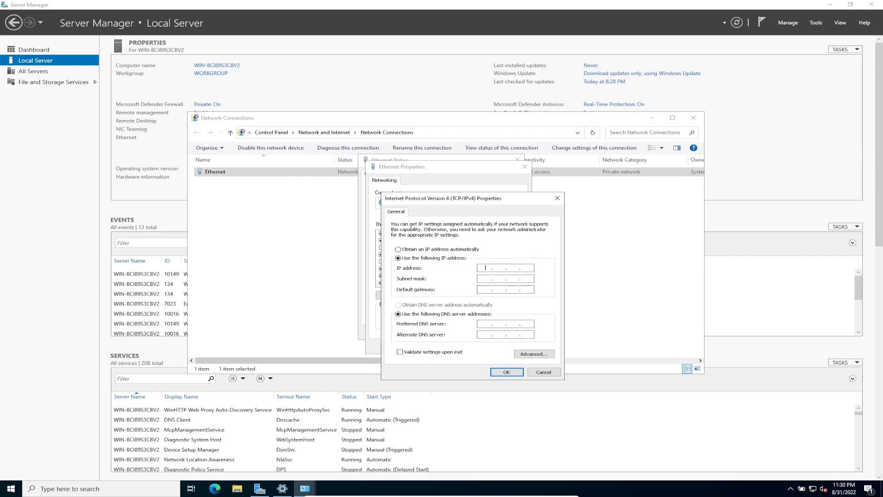
pyautogui.write('192 . 168 . .')
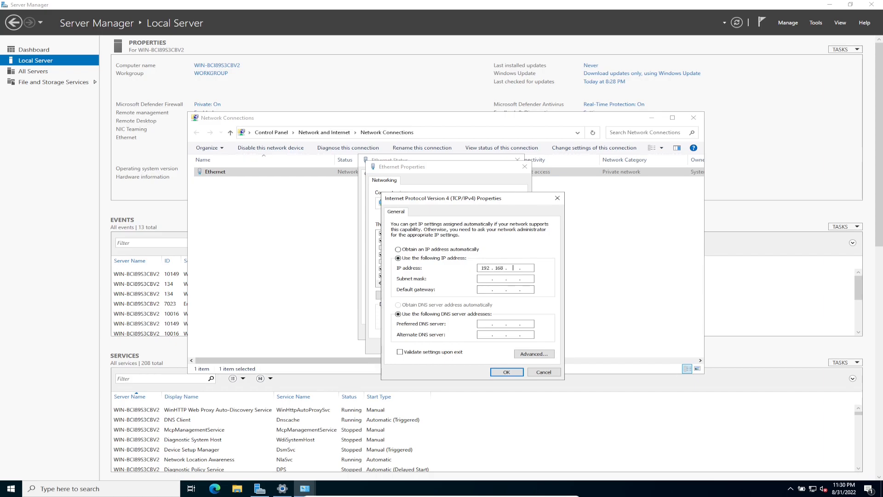
pyautogui.write('100')
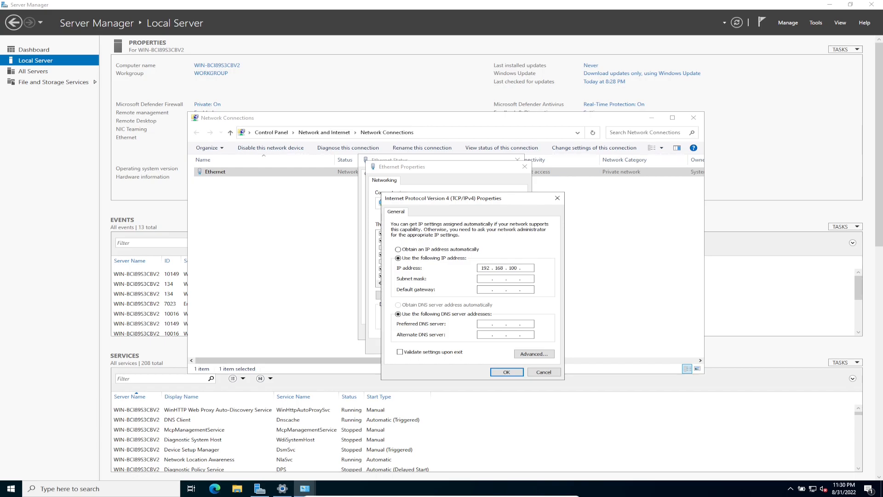
pyautogui.write('199 . 1')
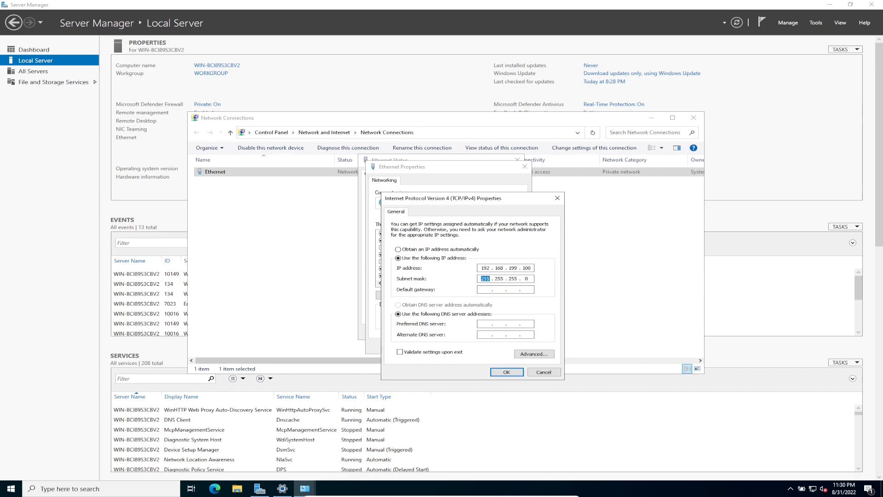
pyautogui.click(504, 289)
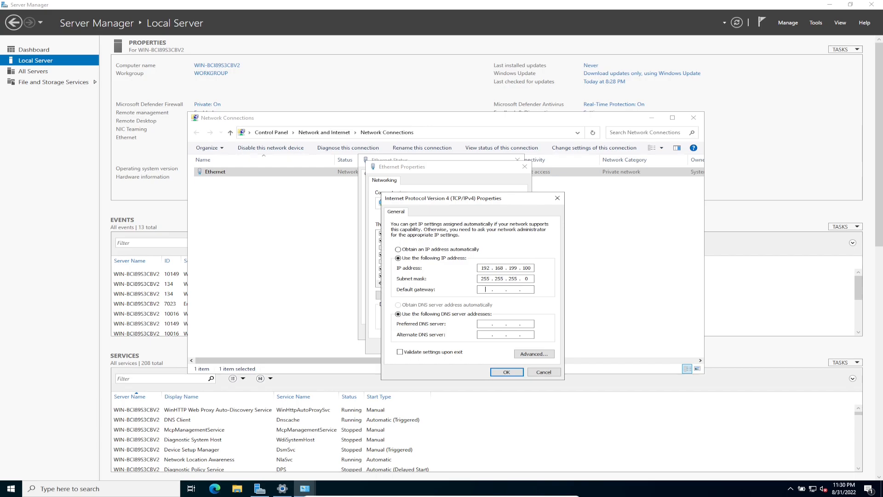
pyautogui.write('192 . 168 . 199 .')
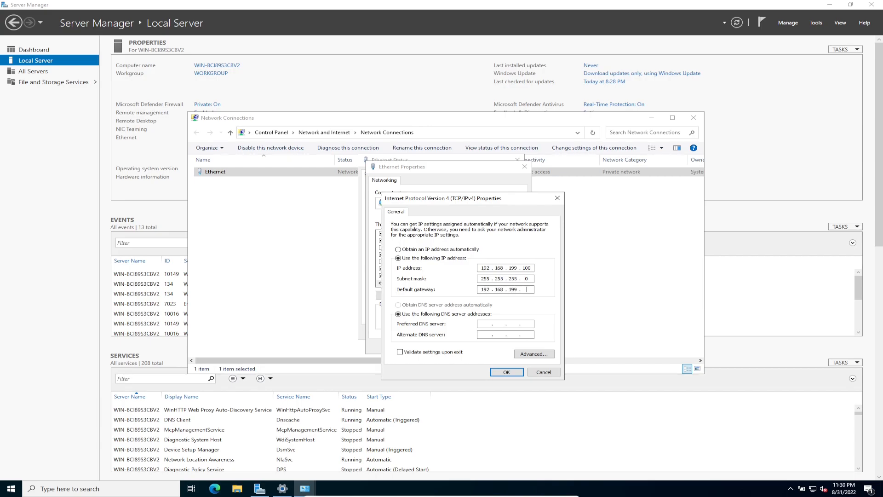
pyautogui.write('1')
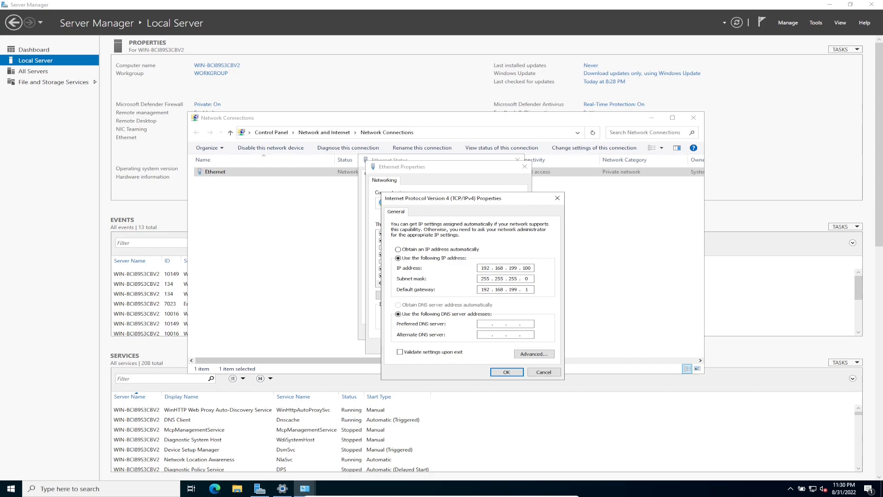
# Step: Set DNS servers 192.168.199.100 and 8.8.8.8 and tick 'Validate settings upon exit'
pyautogui.click(486, 324)
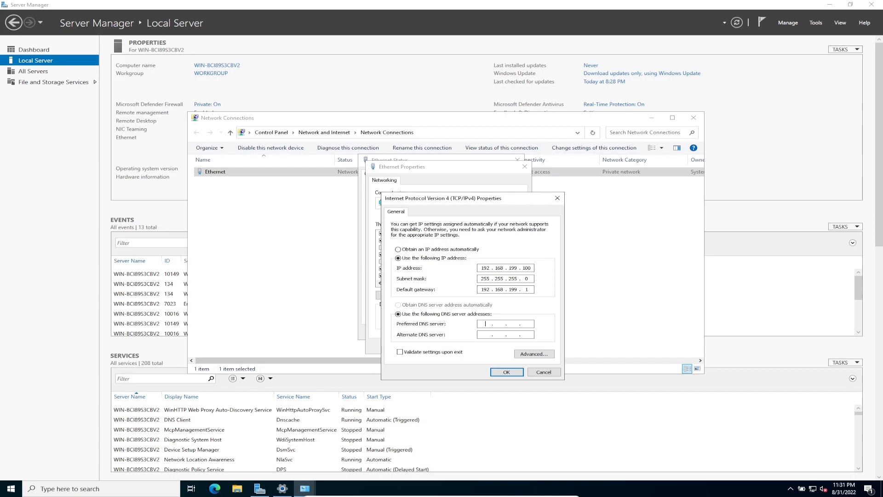
pyautogui.write('192 . . .')
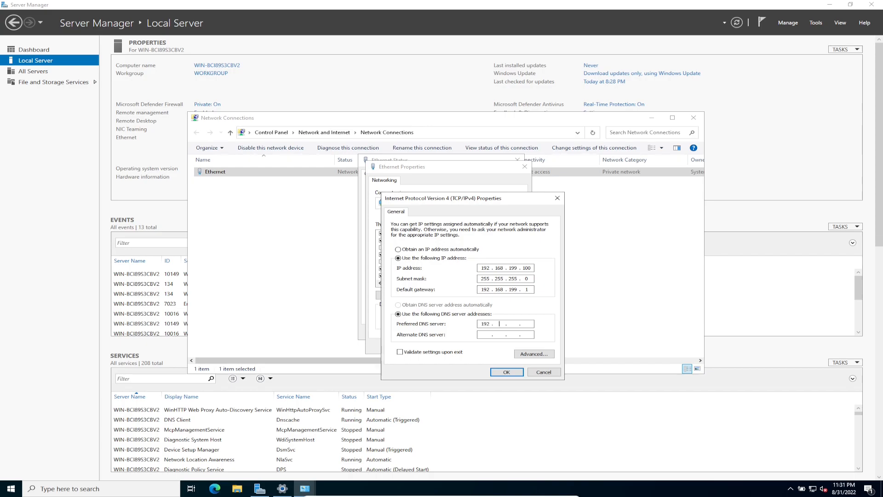
pyautogui.write('168')
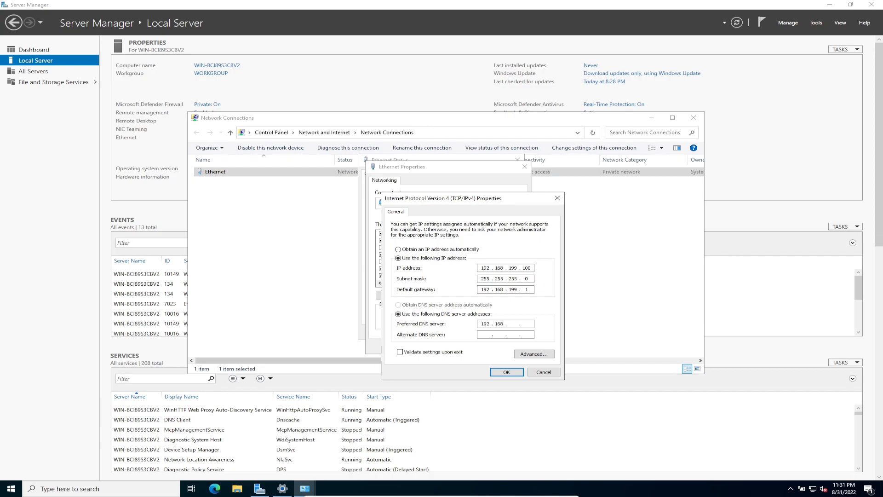
pyautogui.write('192.168.199.100')
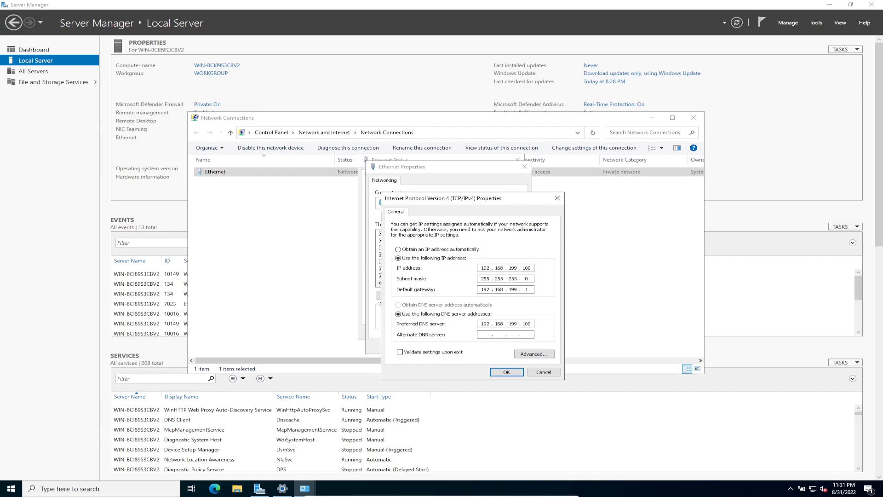
pyautogui.write('8.8')
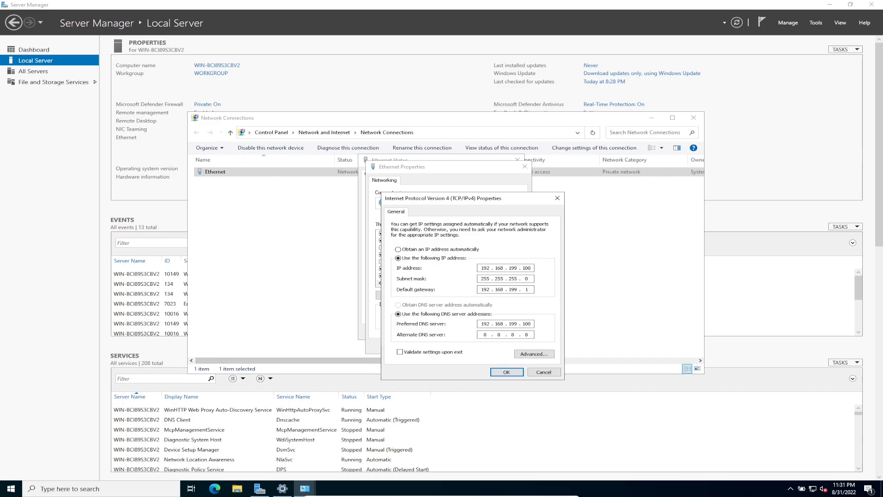
pyautogui.click(400, 351)
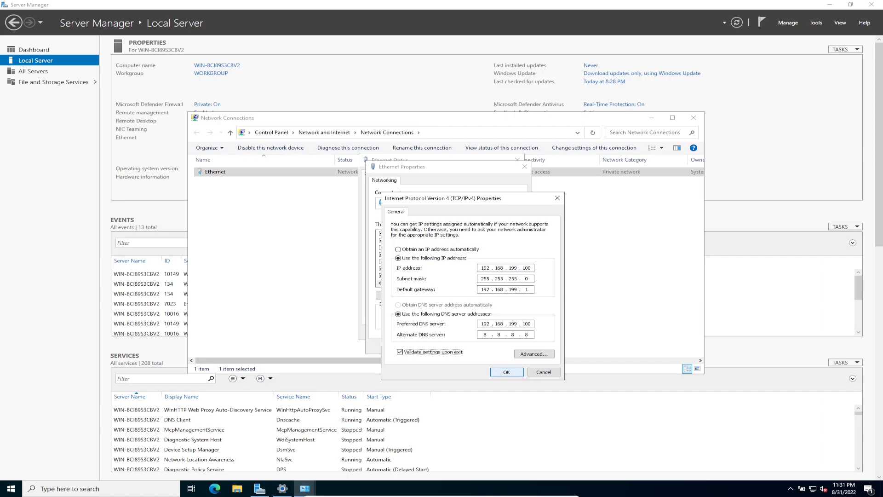
# Step: Add 8.8.4.4 on the Advanced DNS tab and apply the IPv4 settings
pyautogui.click(533, 354)
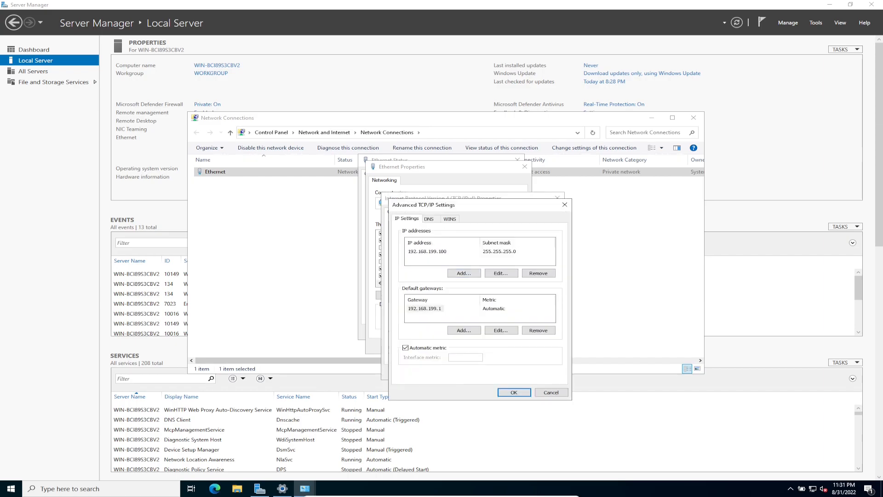
pyautogui.click(428, 218)
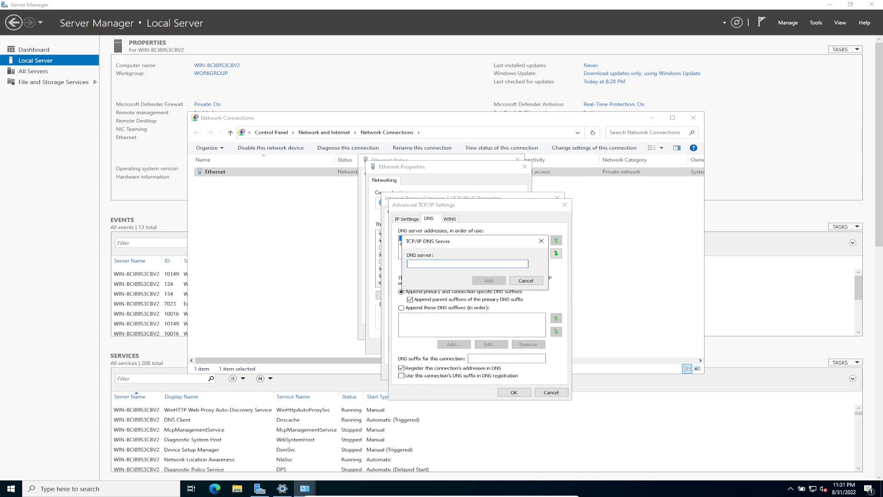
pyautogui.click(467, 263)
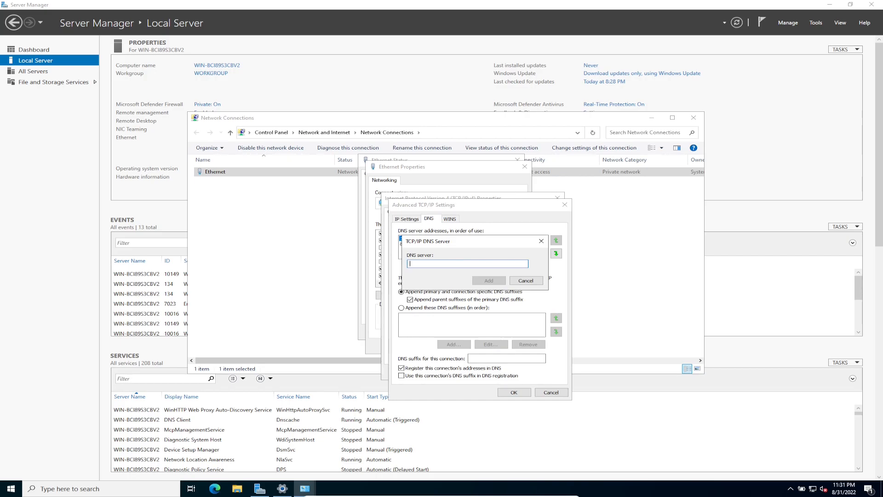
pyautogui.write('8.8.4.4')
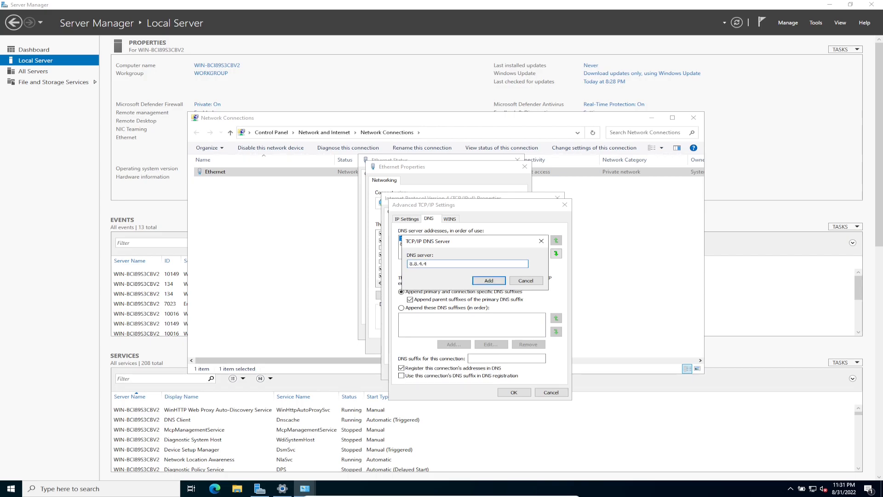
pyautogui.click(488, 280)
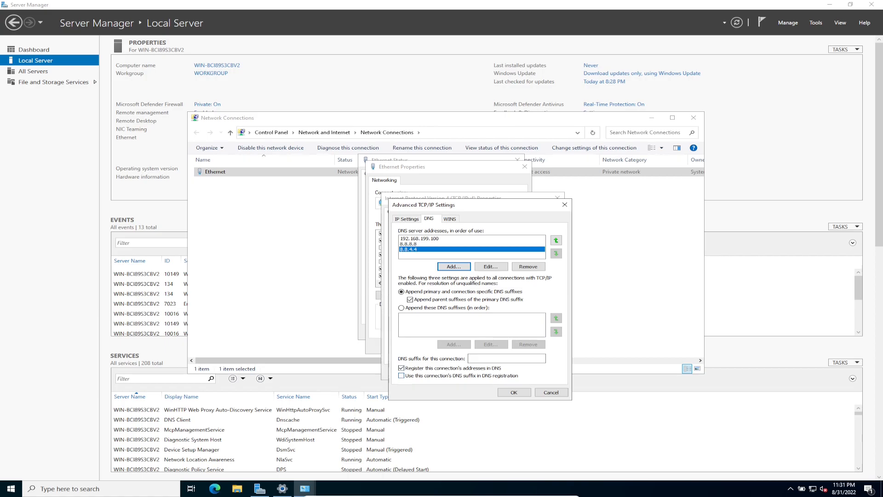
pyautogui.click(513, 392)
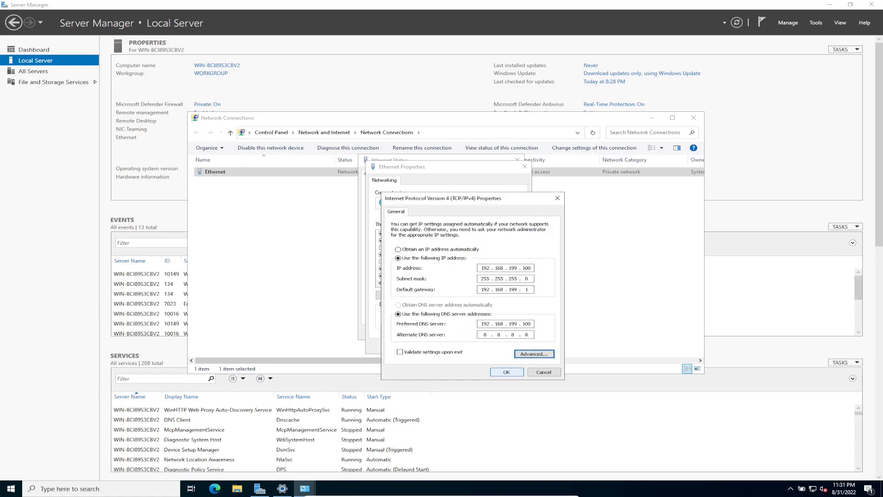
pyautogui.click(505, 371)
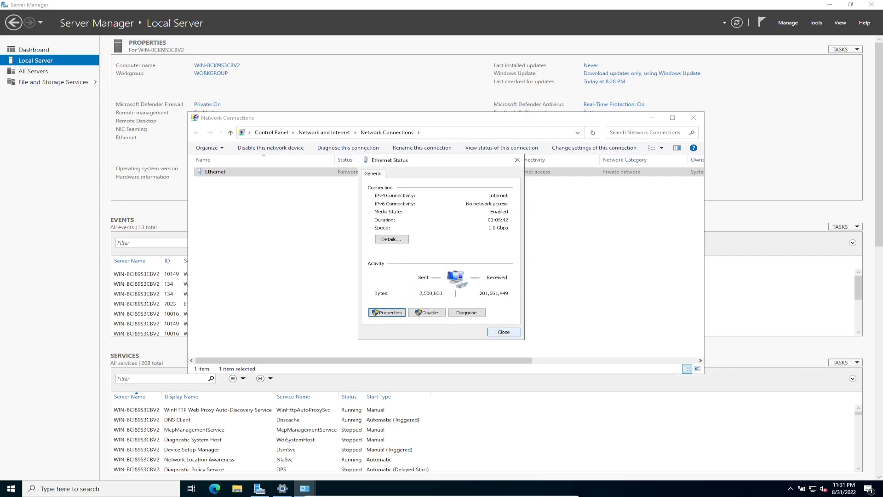
# Step: Close Ethernet status, then run ipconfig, ipconfig /all and ping 8.8.8.8 in Command Prompt
pyautogui.click(503, 331)
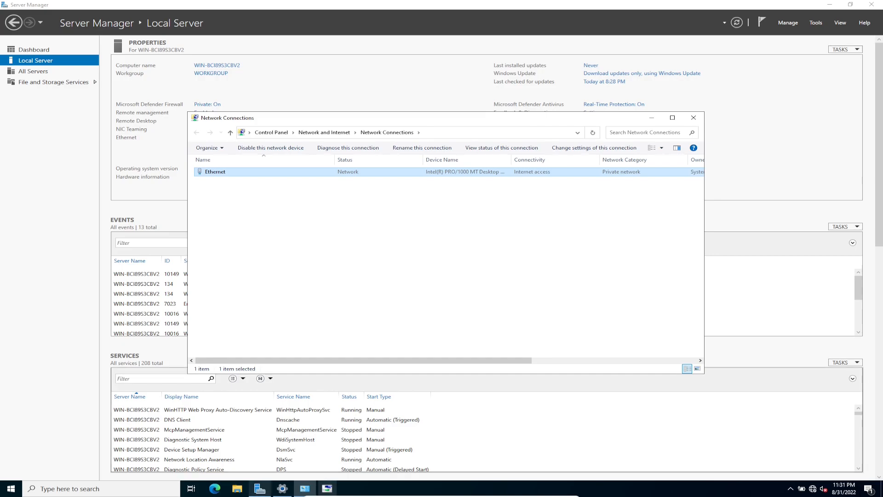
pyautogui.click(10, 488)
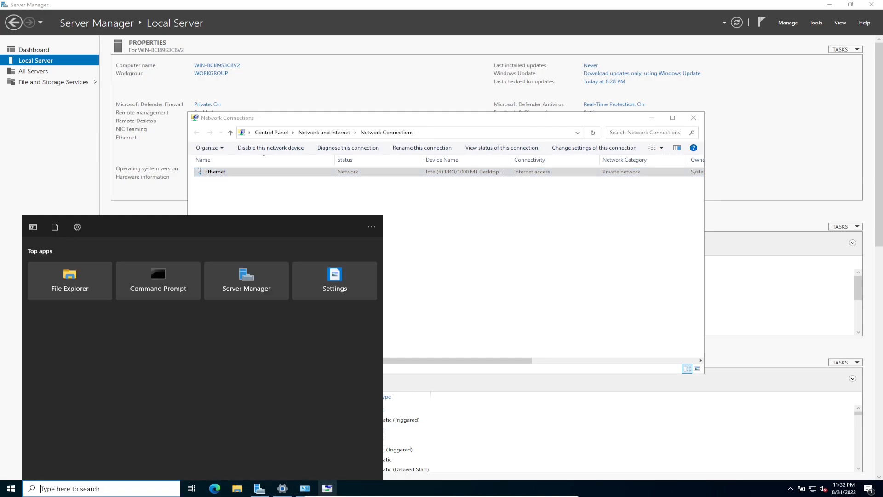
pyautogui.write('cmd')
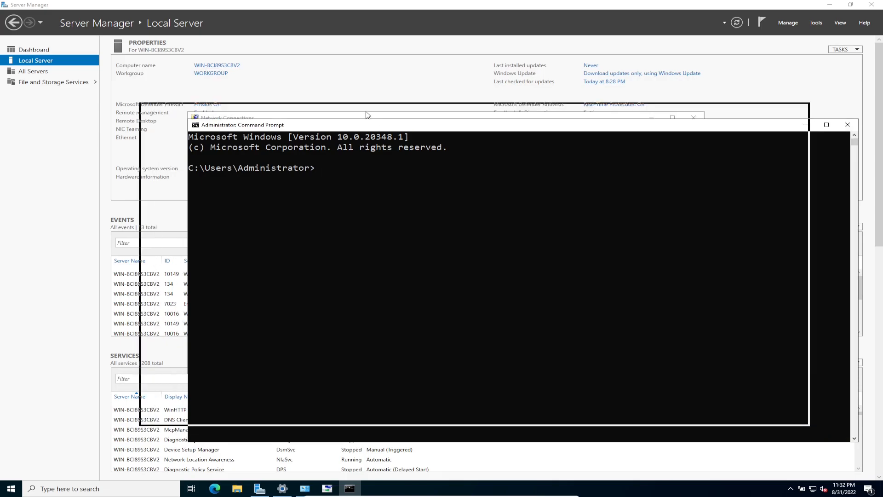
pyautogui.write('i')
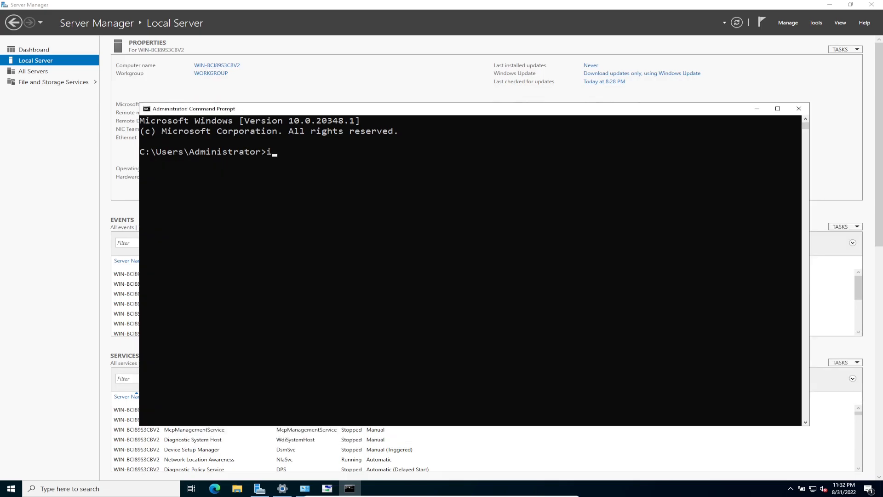
pyautogui.write('pconfig')
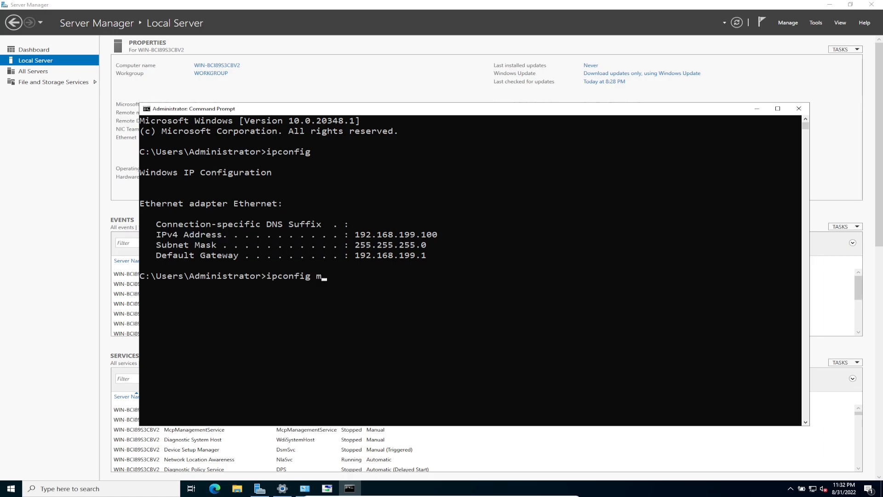
pyautogui.write('/all')
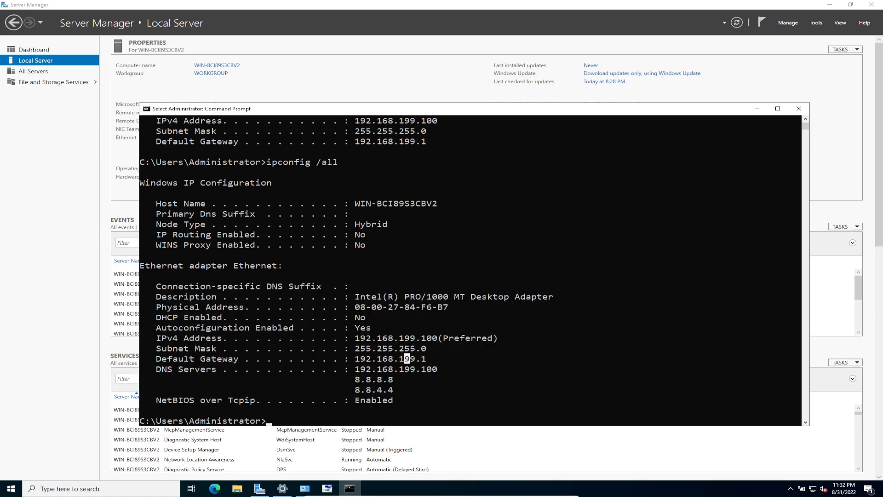
pyautogui.write('ping 8.8.')
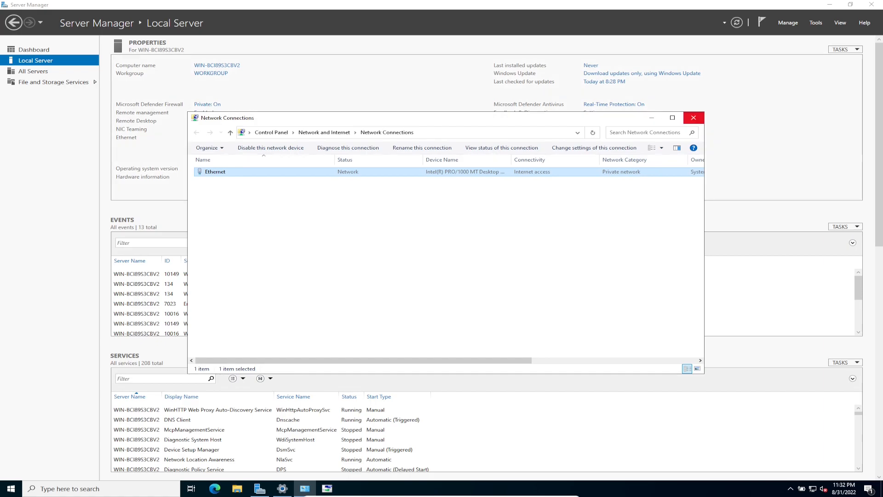
# Step: Close Network Connections and set Remote Desktop to 'Allow remote connections', accepting the firewall notice
pyautogui.click(693, 118)
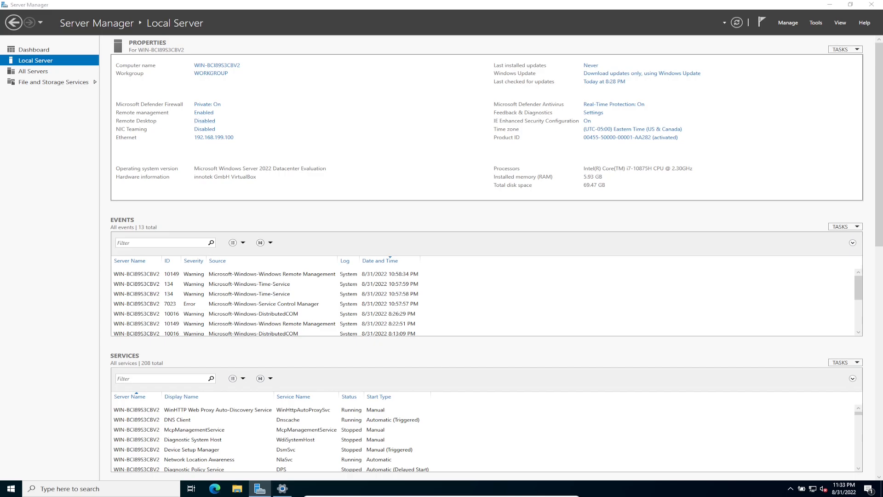
pyautogui.click(204, 120)
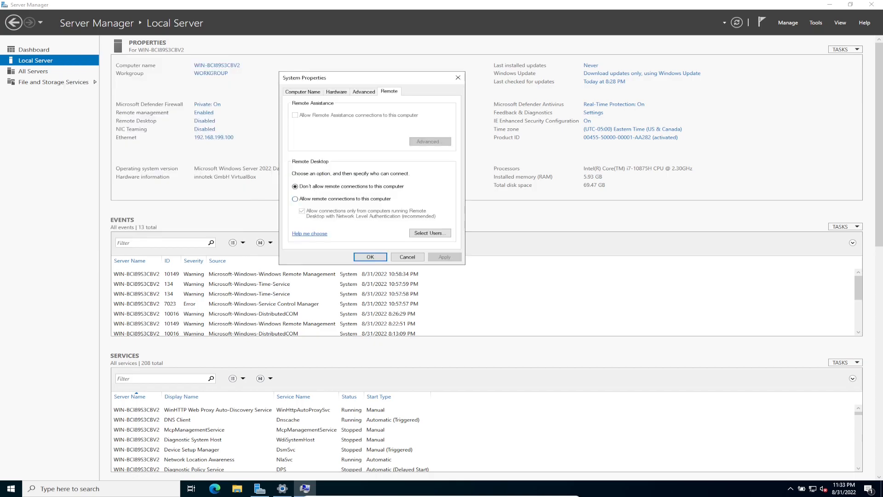
pyautogui.click(294, 198)
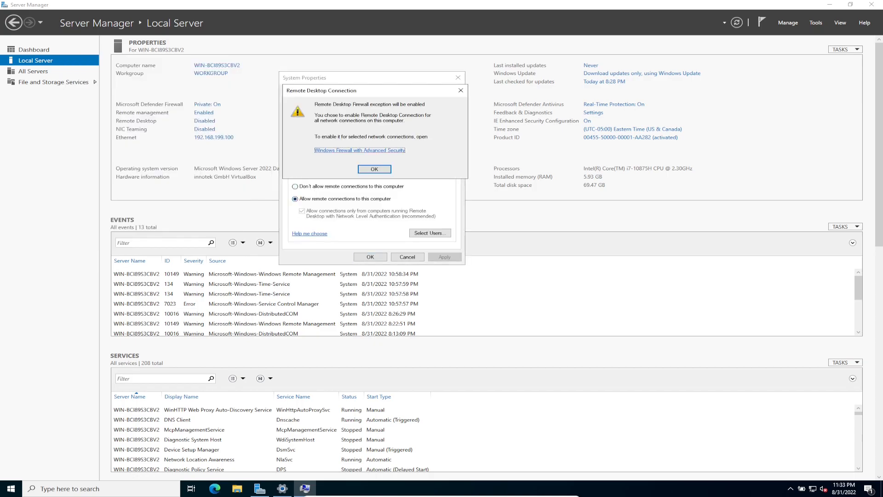
pyautogui.click(374, 169)
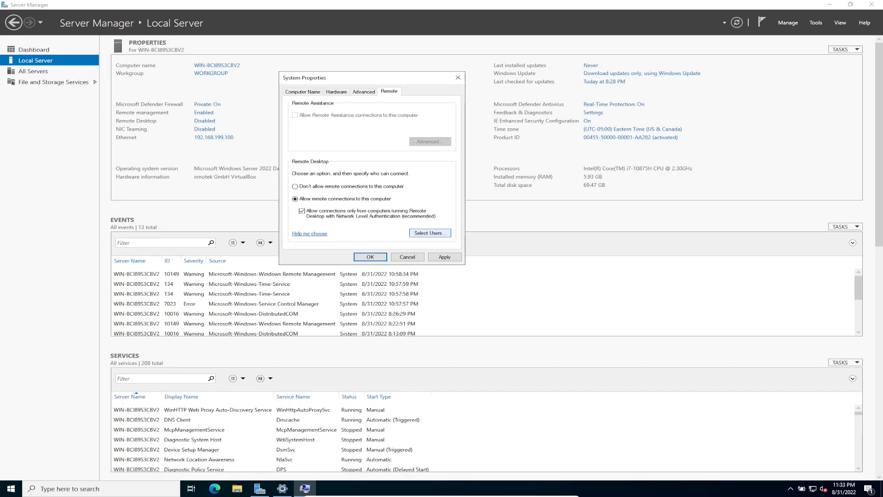
pyautogui.click(429, 232)
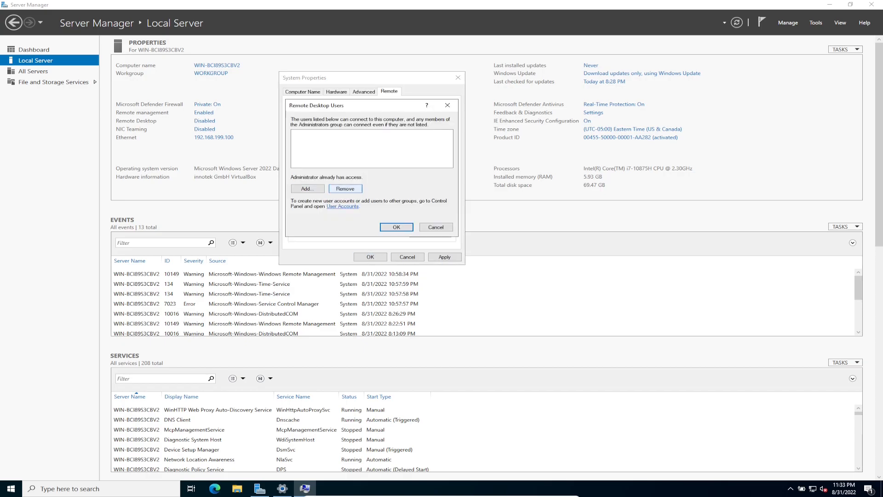
pyautogui.click(396, 226)
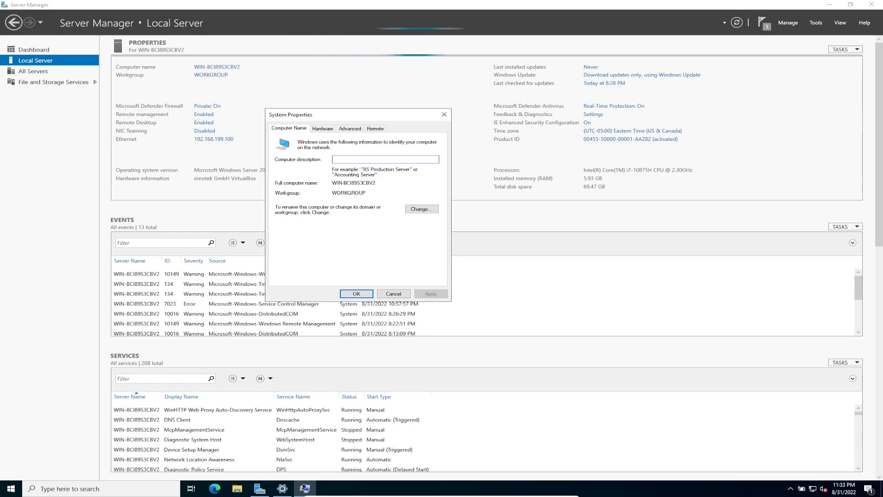
# Step: Change the computer name to WIN22-DC01 and choose Restart Later
pyautogui.click(420, 209)
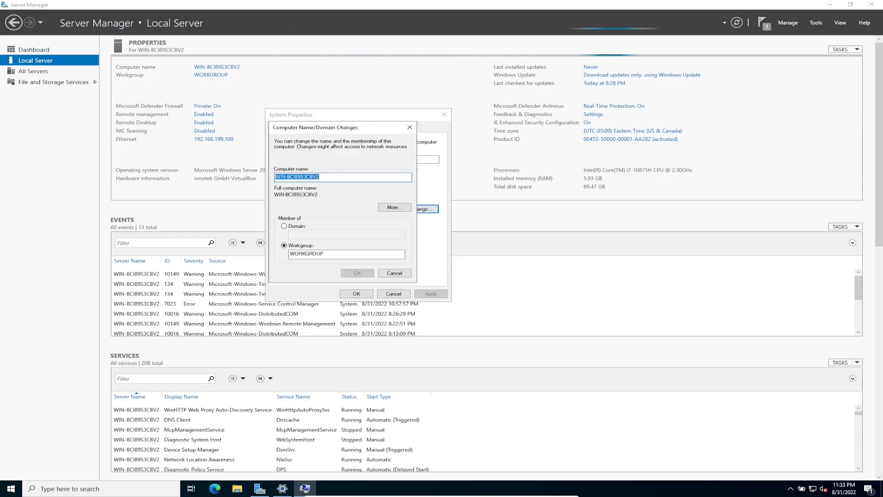
pyautogui.write('W')
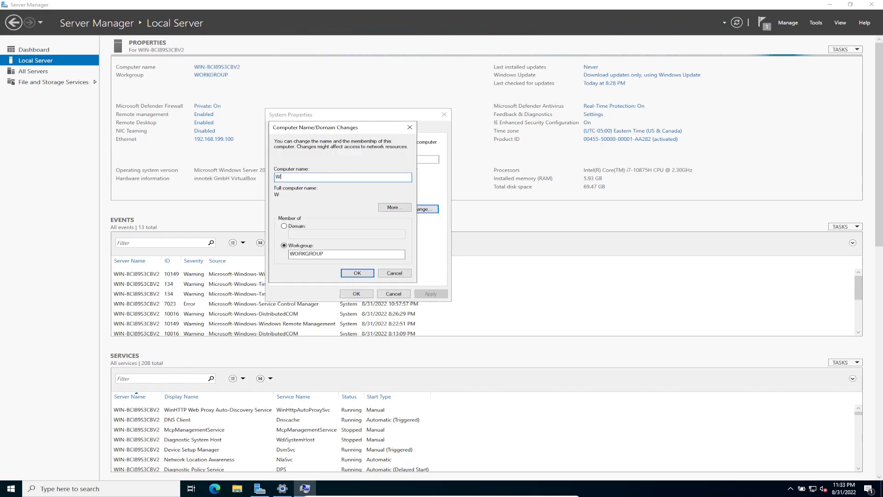
pyautogui.write('in22')
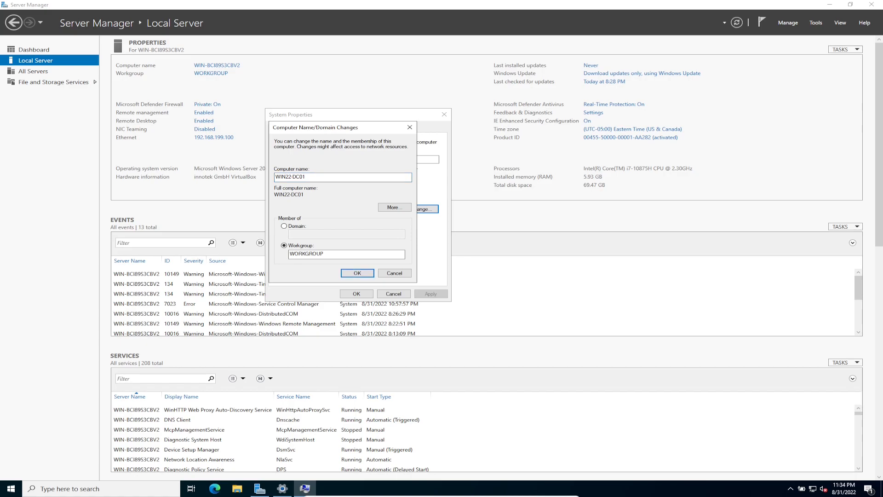
pyautogui.click(357, 273)
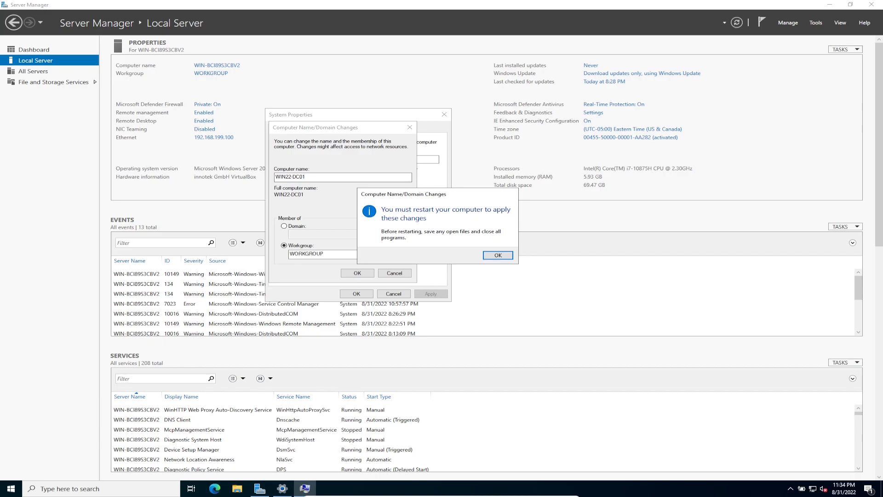
pyautogui.click(497, 255)
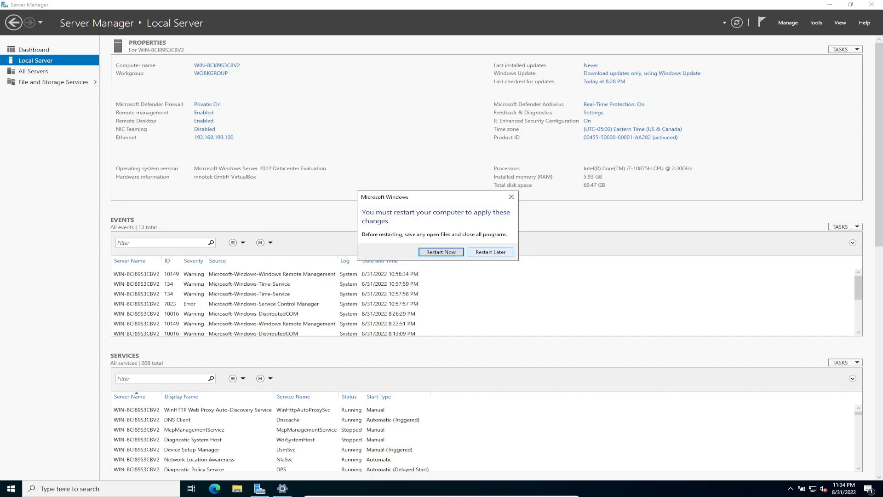
pyautogui.click(490, 251)
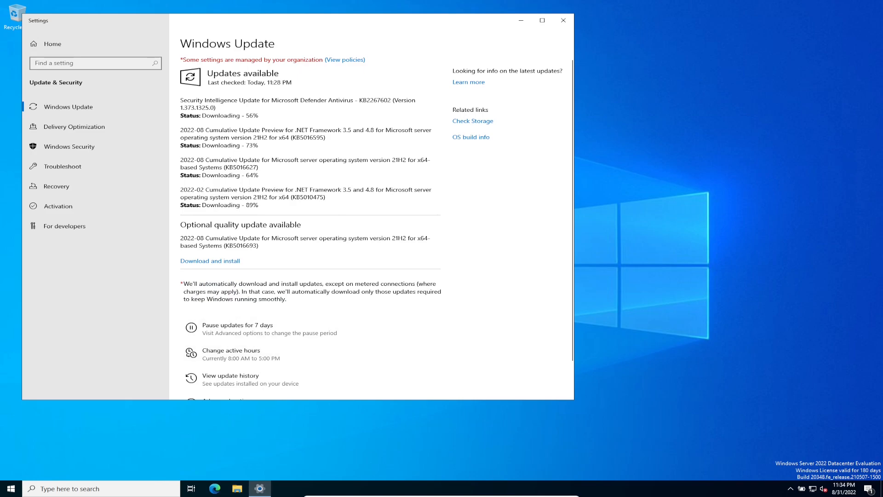
# Step: Close Windows Update settings and restart the server
pyautogui.click(561, 20)
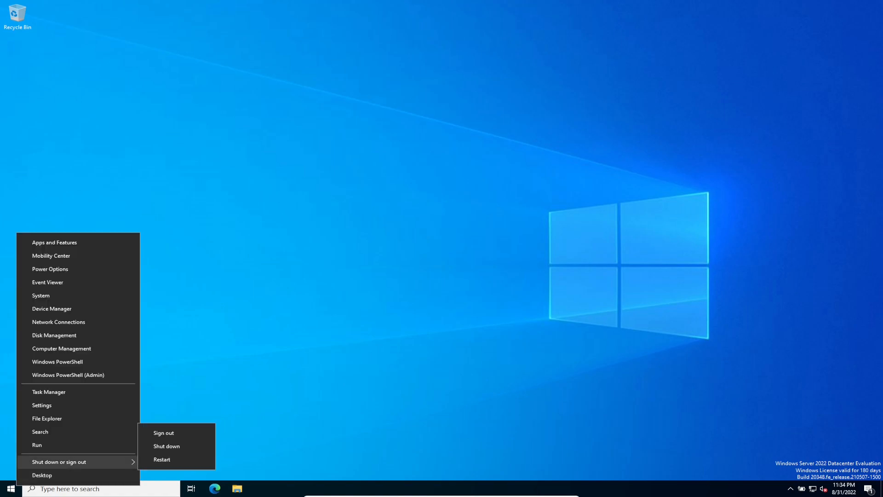
pyautogui.click(166, 446)
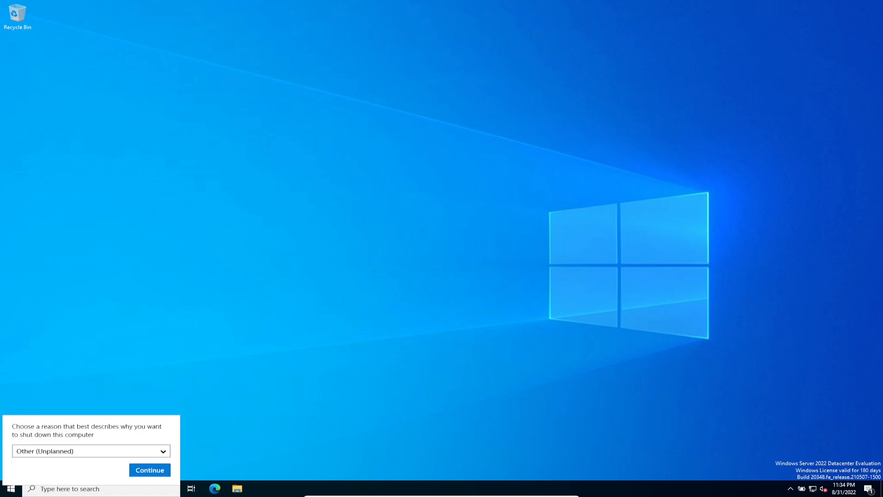
pyautogui.click(149, 469)
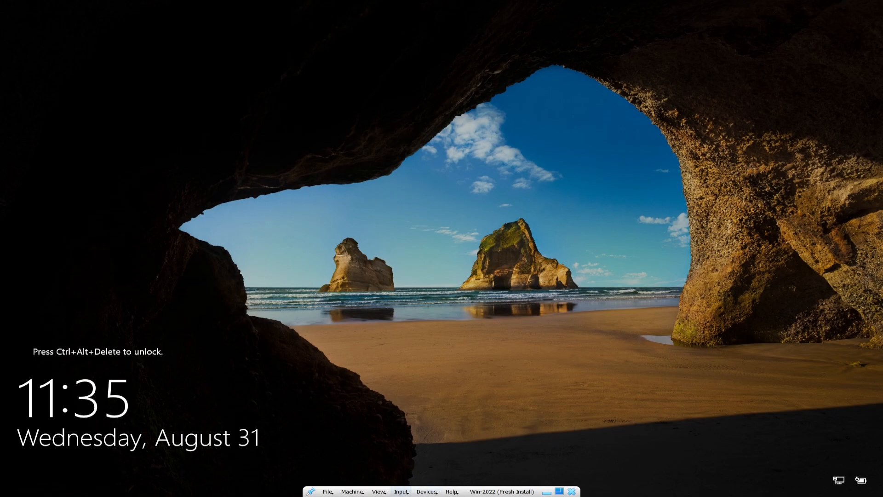
# Step: Send Ctrl-Alt-Del, sign in as Administrator, dismiss Admin Center, and view Local Server showing WIN22-DC01
pyautogui.click(400, 491)
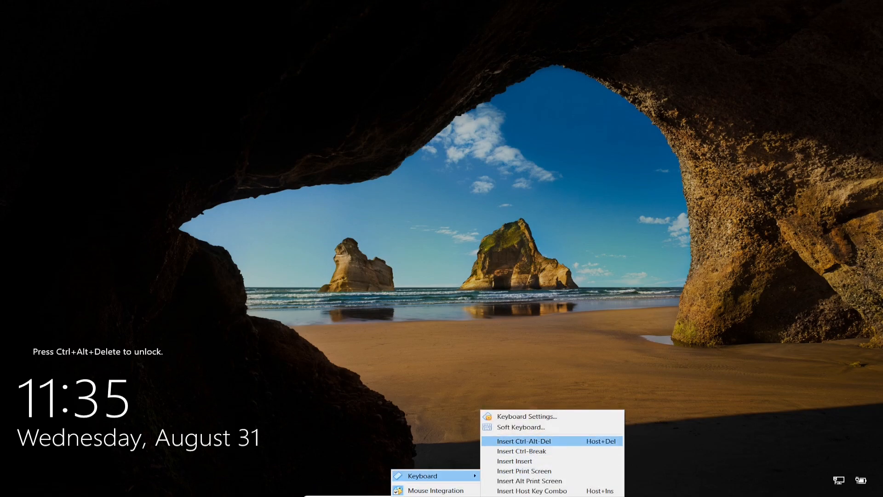
pyautogui.click(522, 440)
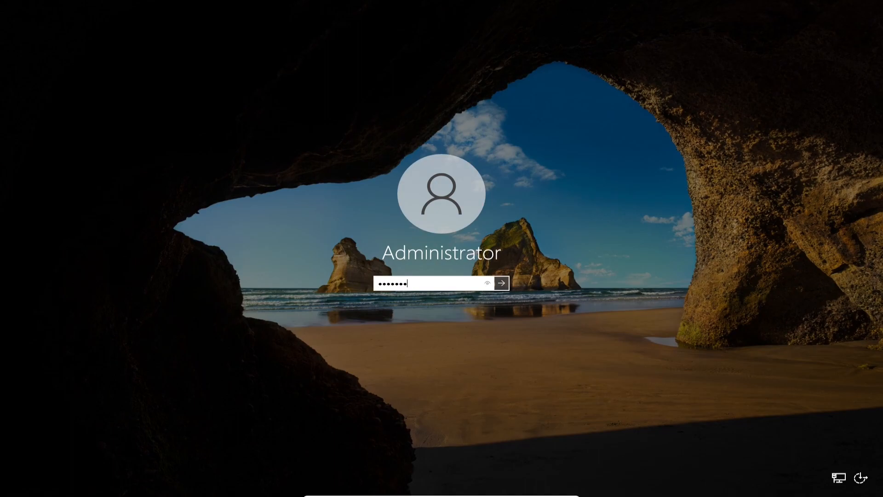
pyautogui.click(500, 283)
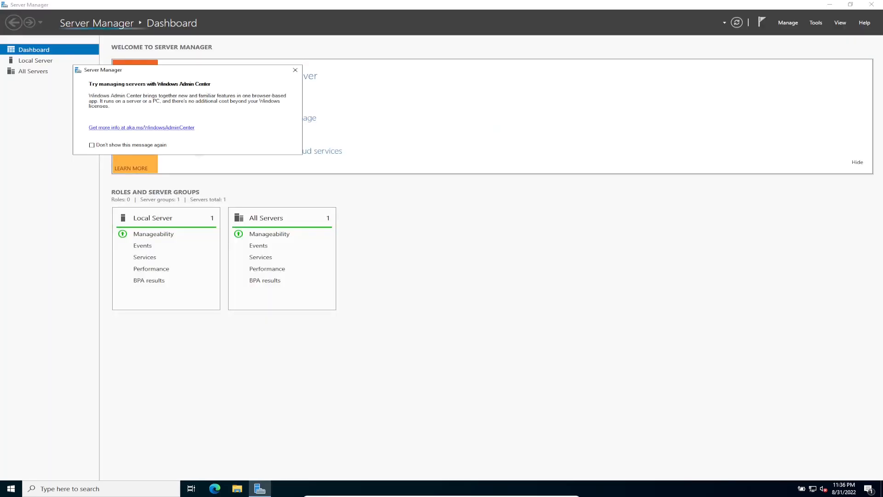
pyautogui.click(294, 69)
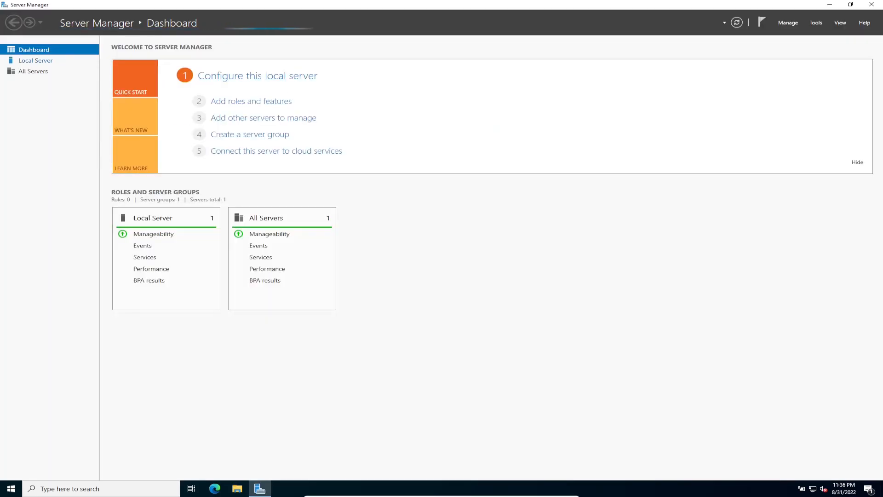
pyautogui.click(35, 60)
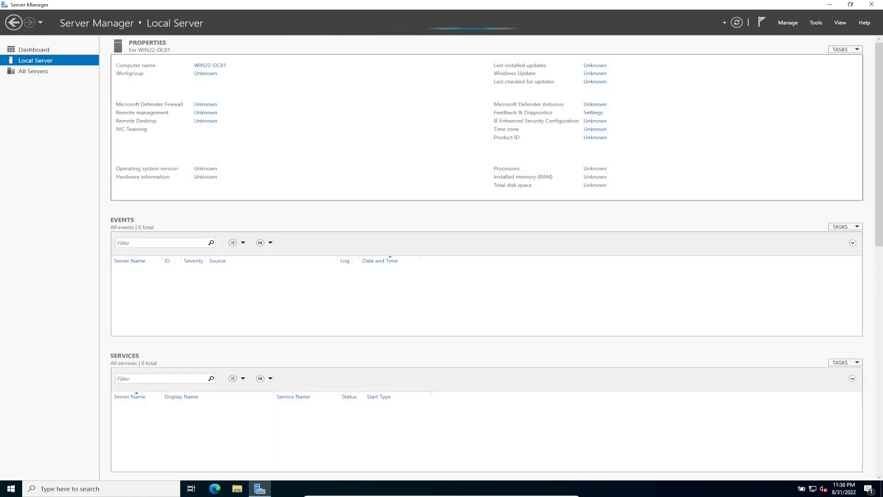